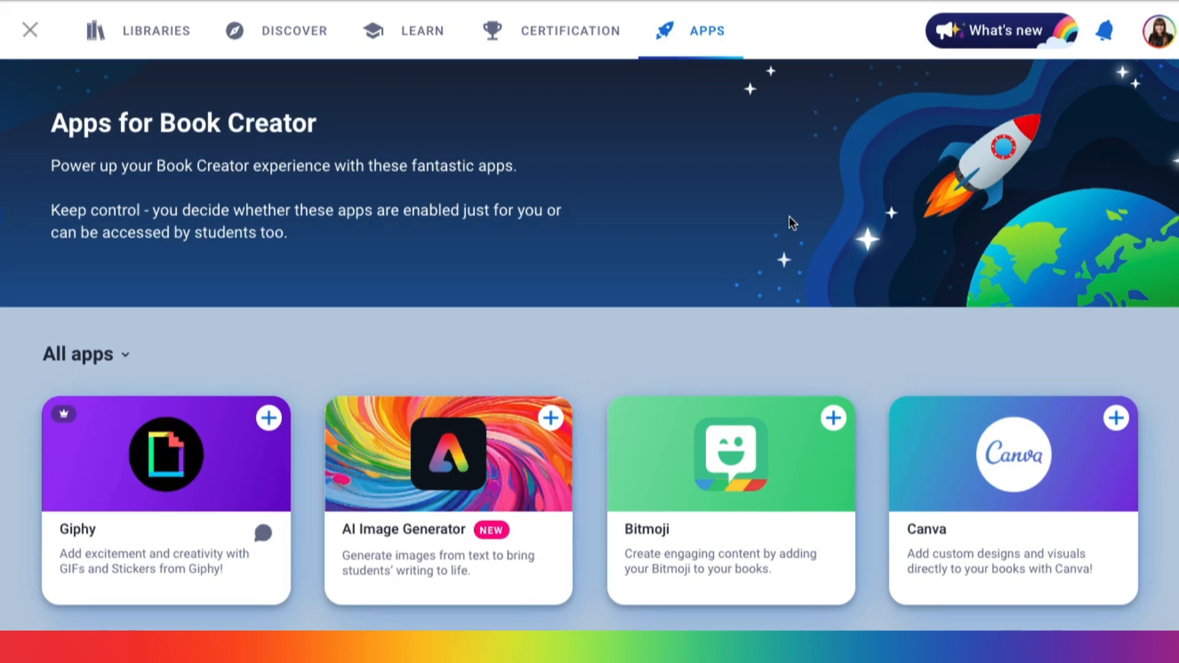
{"action": "mouse_move", "coordinate": [528, 433]}
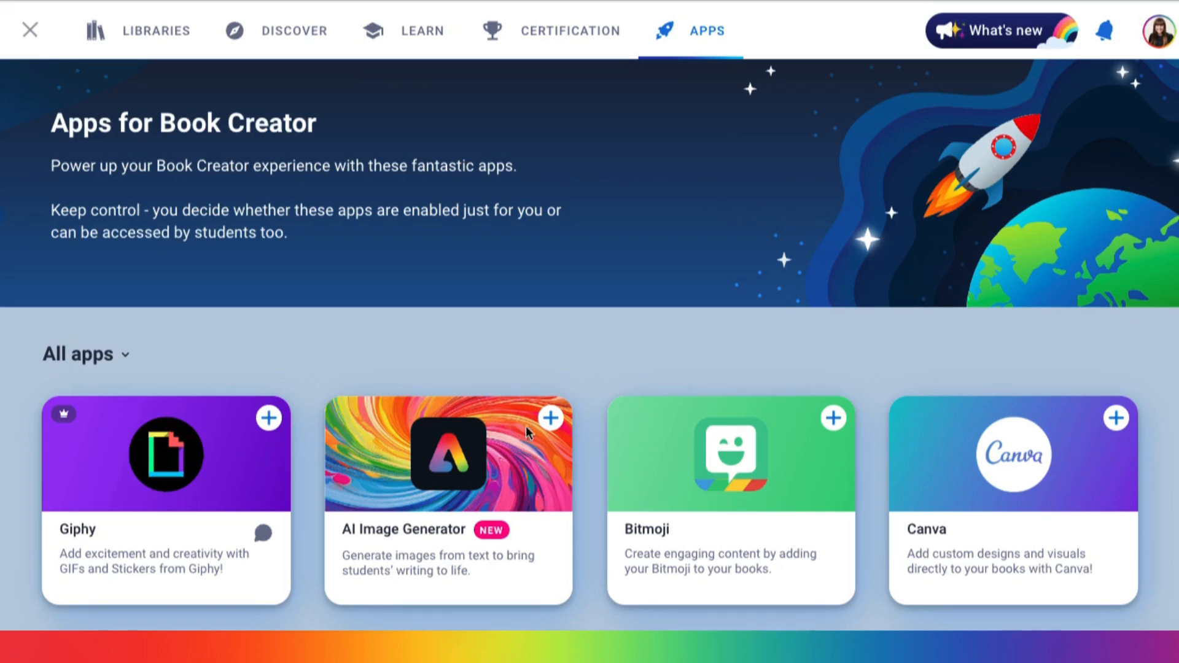
Enable AI Image Generator and grant student access across all libraries with Select all.
{"action": "left_click", "coordinate": [448, 454]}
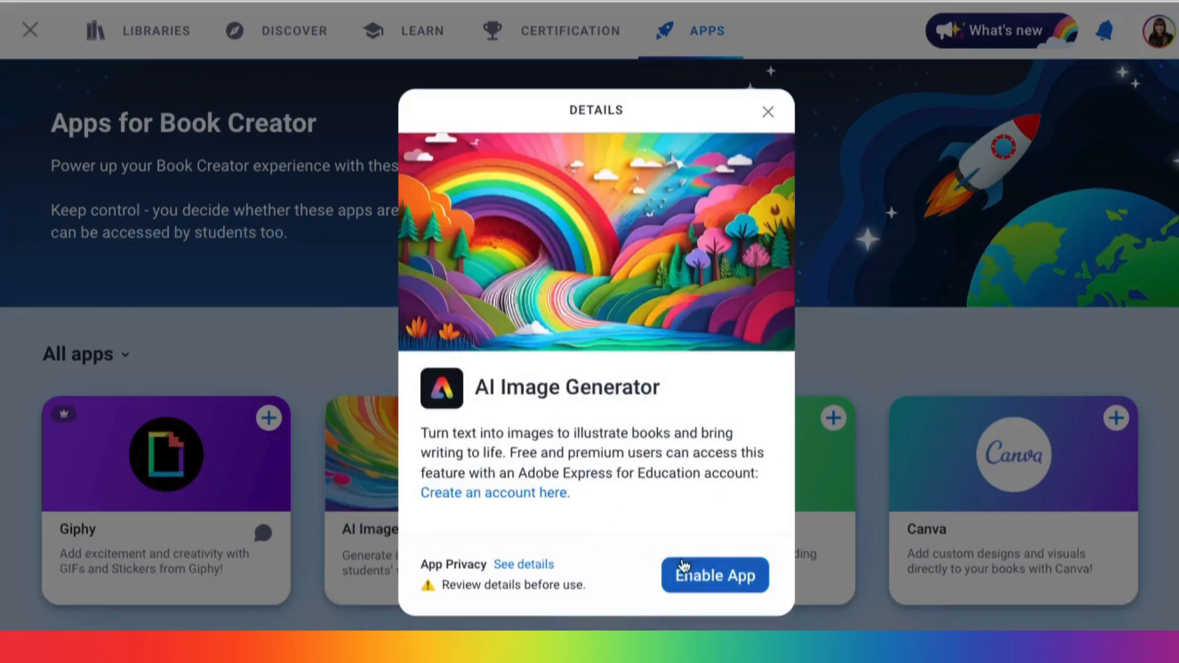
{"action": "left_click", "coordinate": [714, 575]}
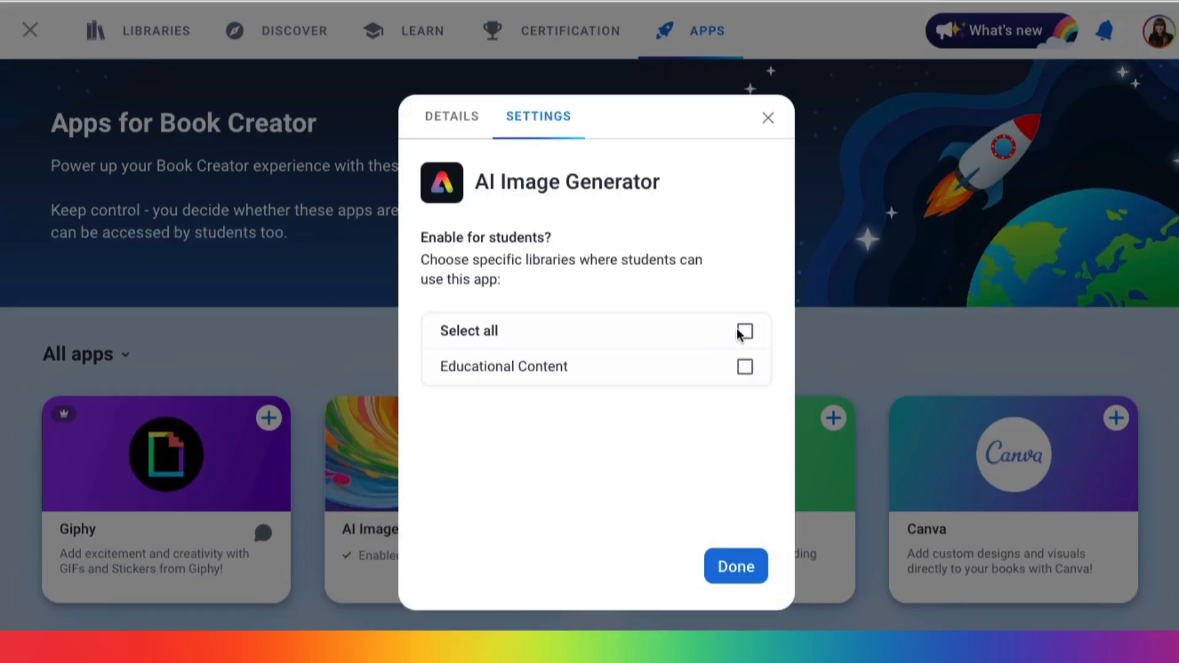
{"action": "left_click", "coordinate": [745, 330]}
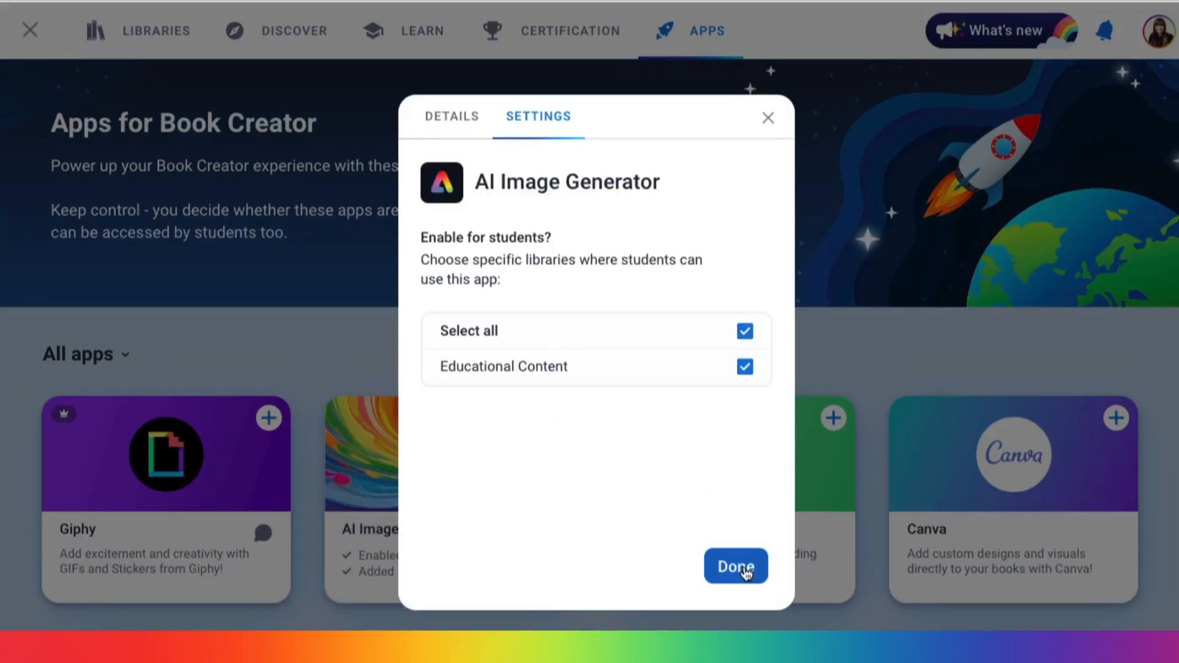
{"action": "left_click", "coordinate": [735, 565]}
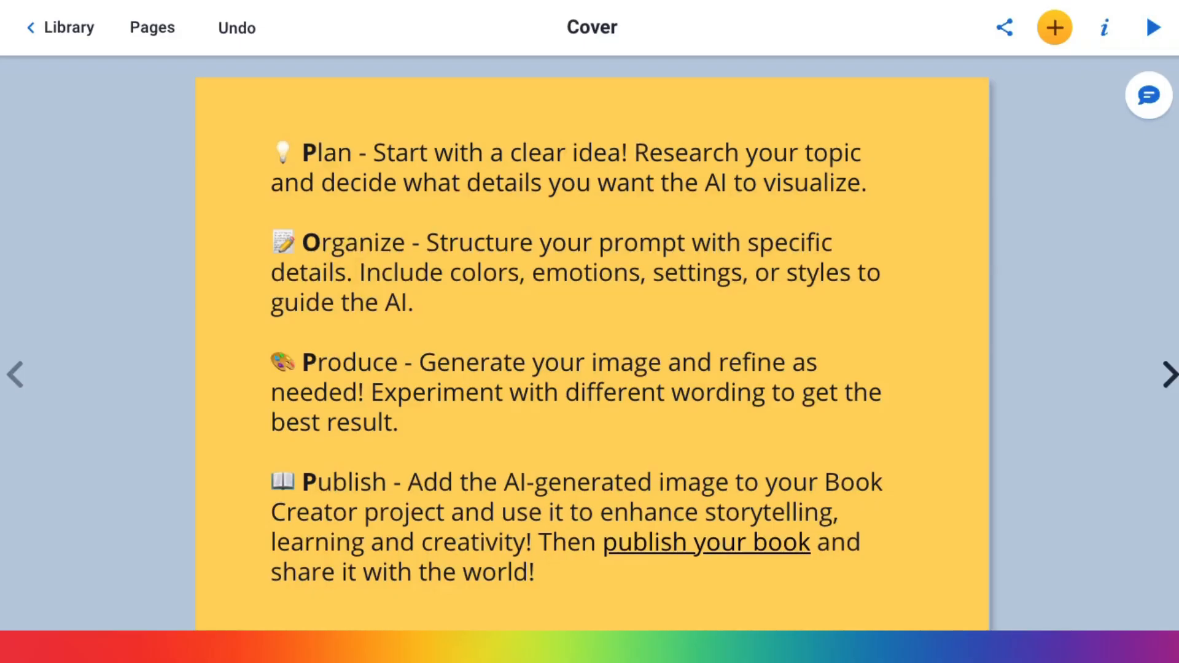
{"action": "mouse_move", "coordinate": [250, 161]}
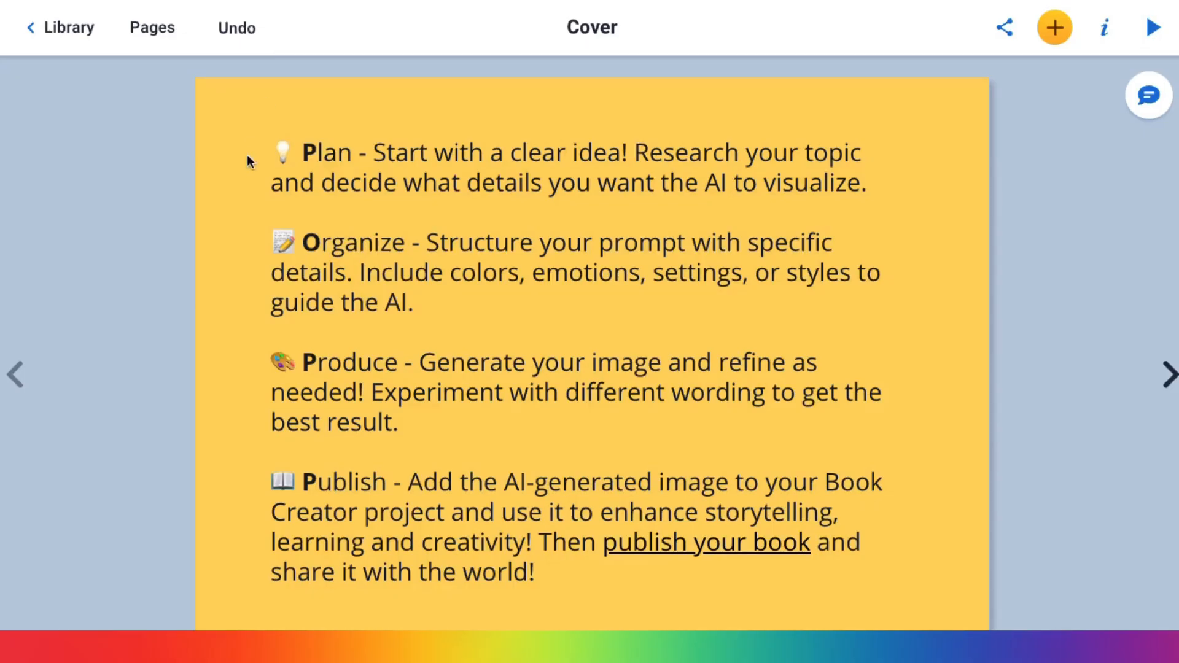
{"action": "mouse_move", "coordinate": [239, 183]}
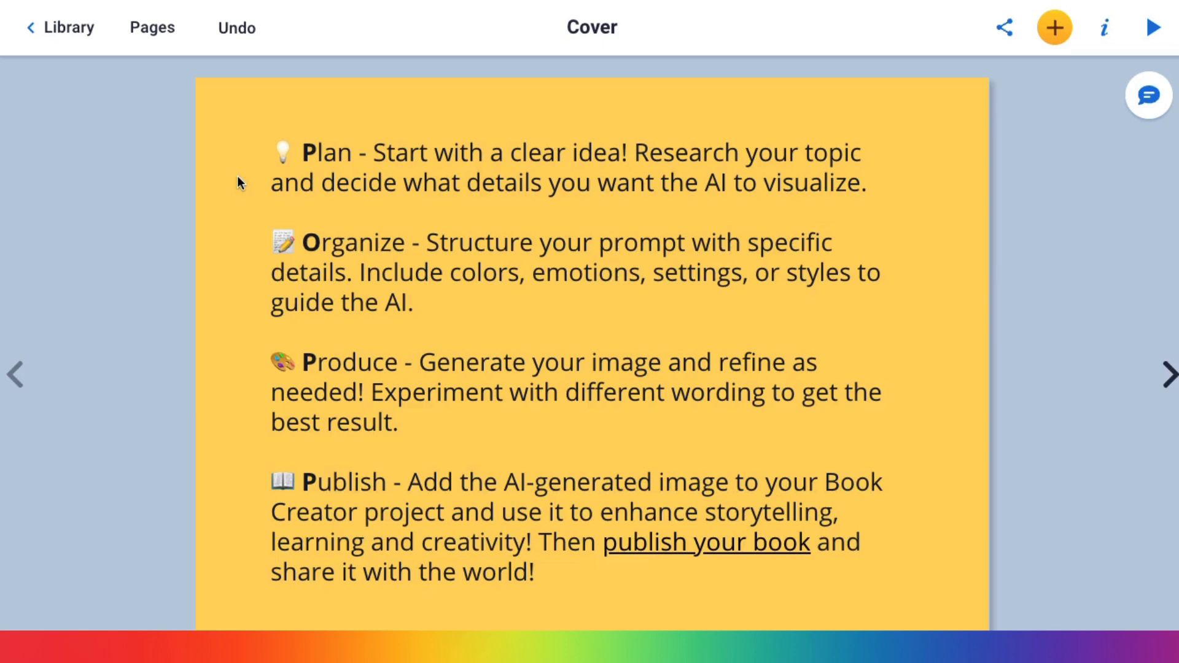
{"action": "mouse_move", "coordinate": [655, 9]}
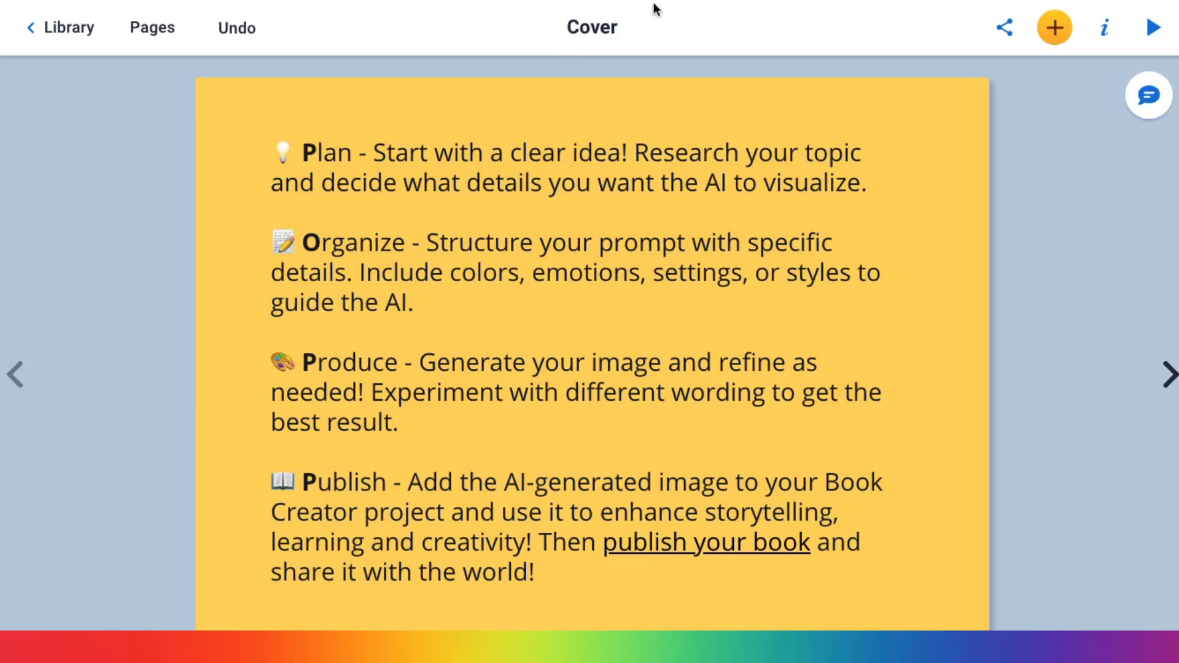
Start AI Image Generator from the Apps list of the add-content menu.
{"action": "left_click", "coordinate": [1054, 27]}
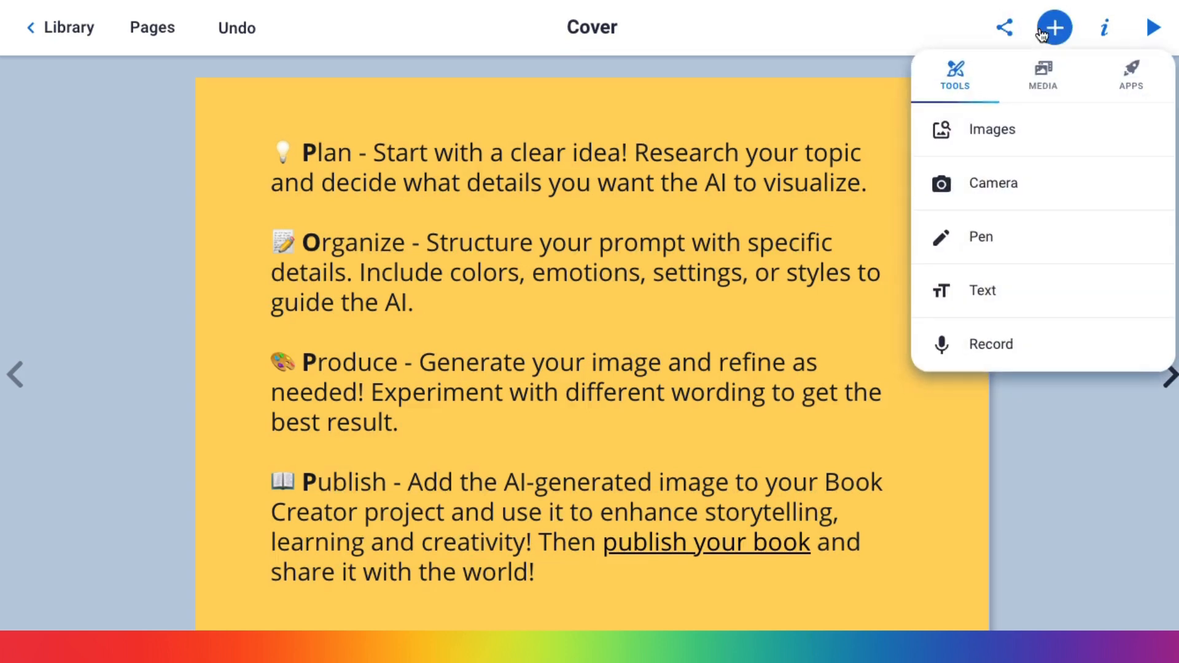
{"action": "left_click", "coordinate": [1130, 75]}
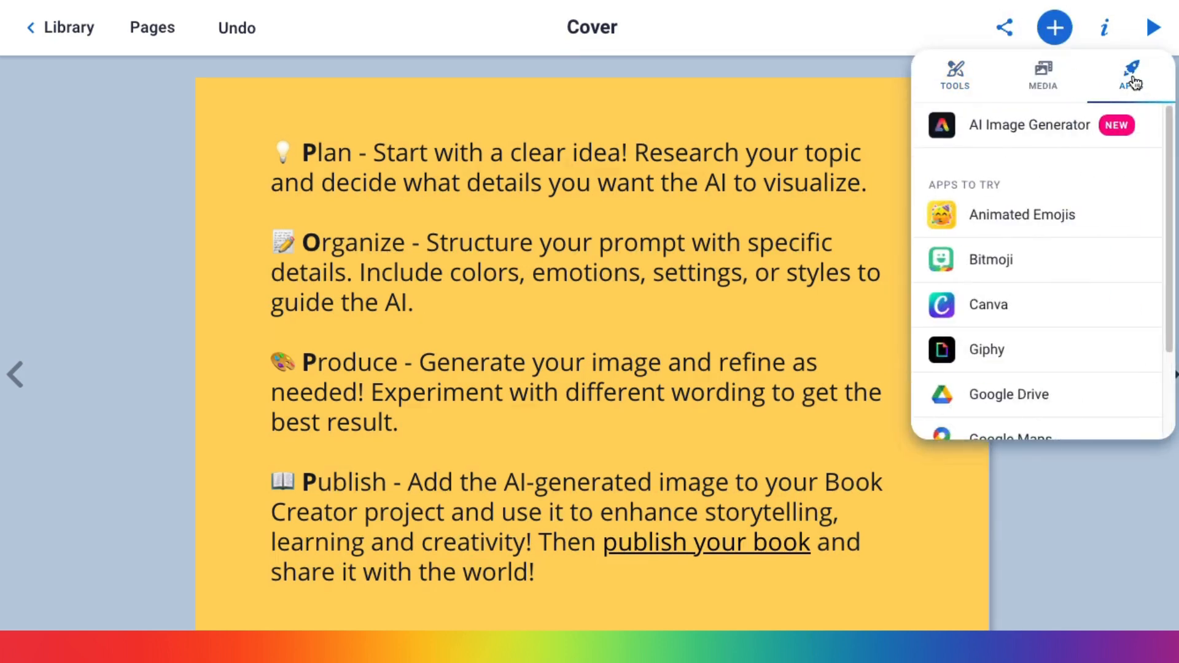
{"action": "mouse_move", "coordinate": [1053, 139]}
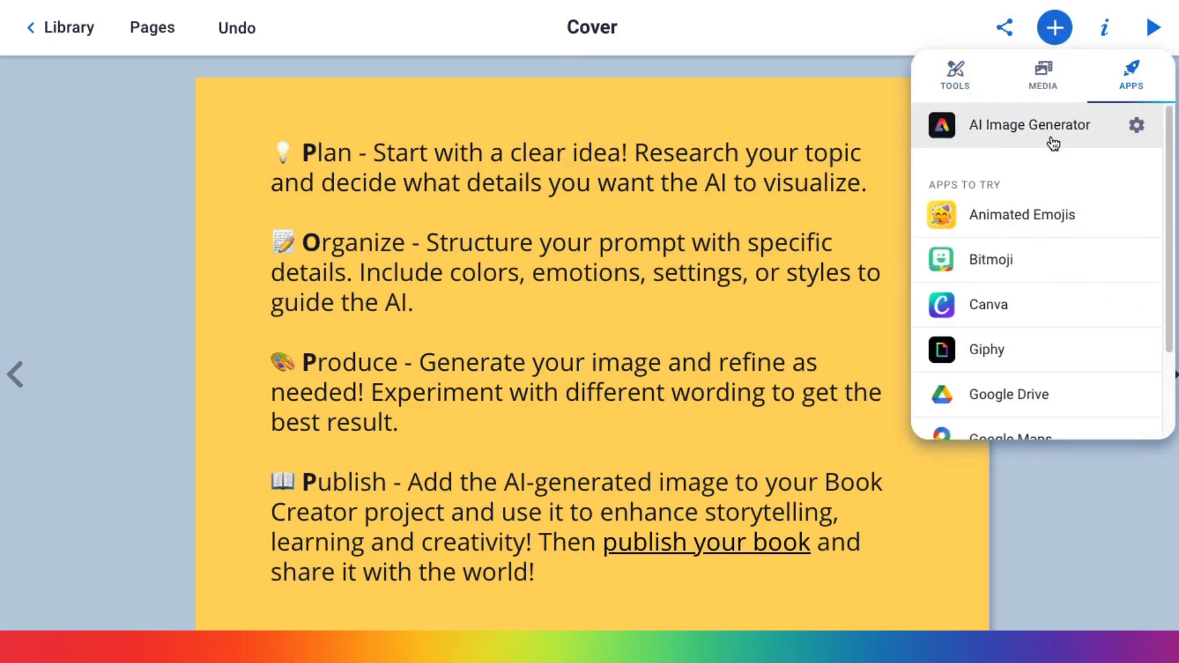
{"action": "left_click", "coordinate": [1029, 126]}
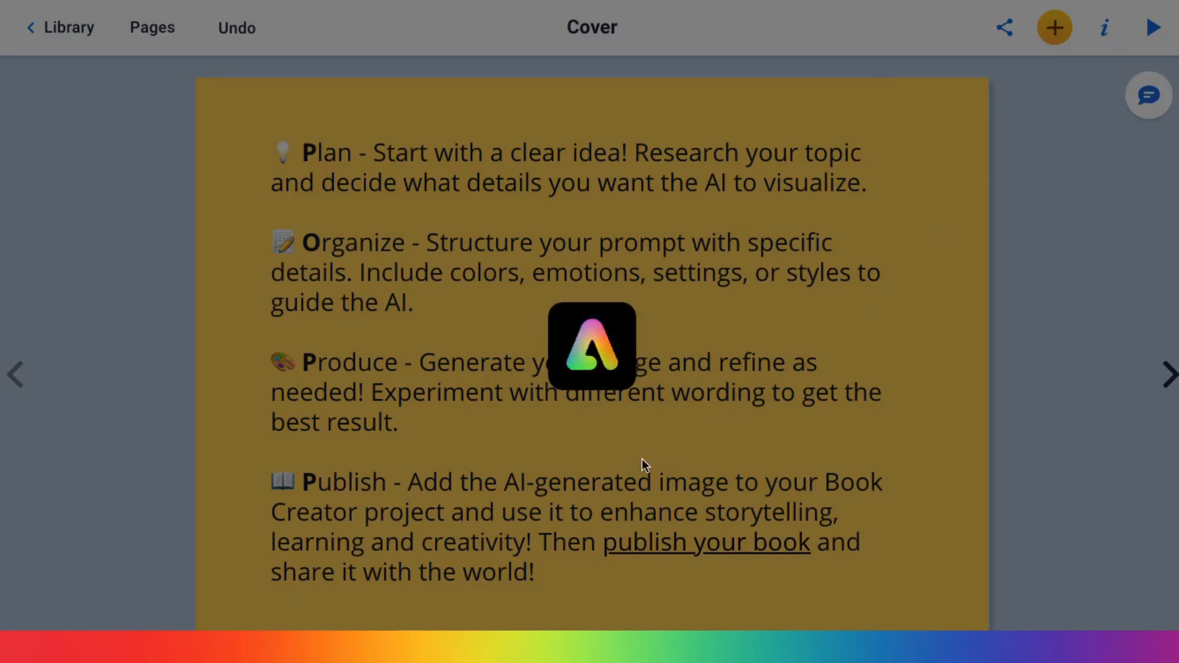
Enter the prompt 'a cabin on a snowy winter night with a full moon and a wolf'.
{"action": "left_click", "coordinate": [591, 346]}
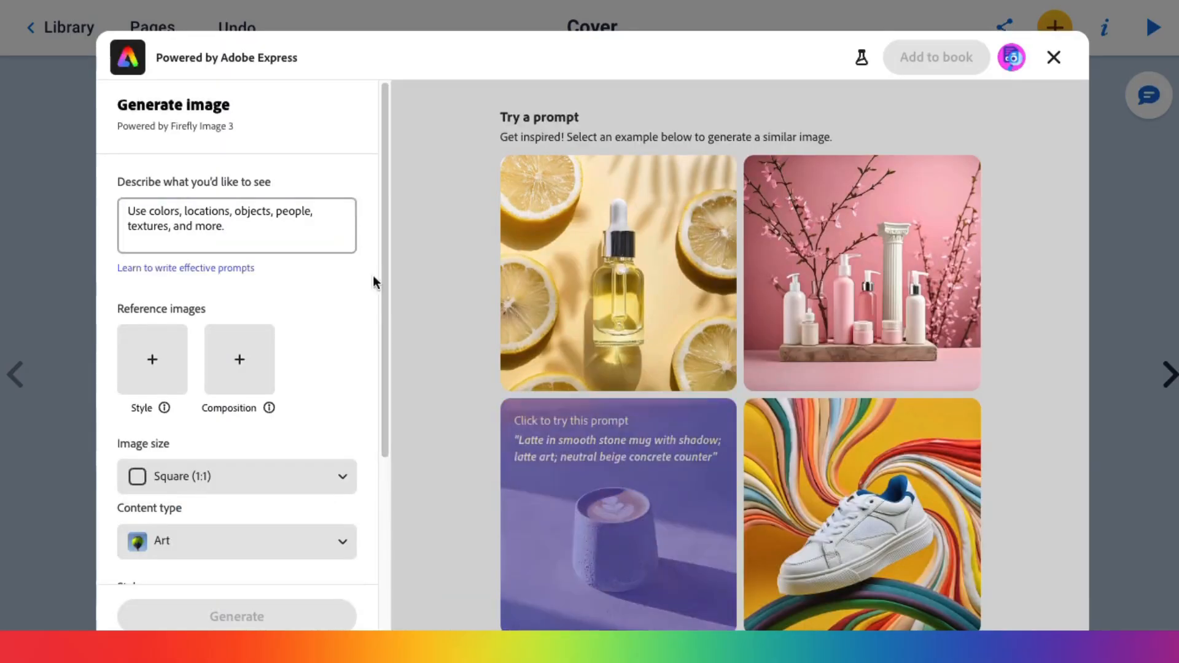
{"action": "left_click", "coordinate": [236, 225]}
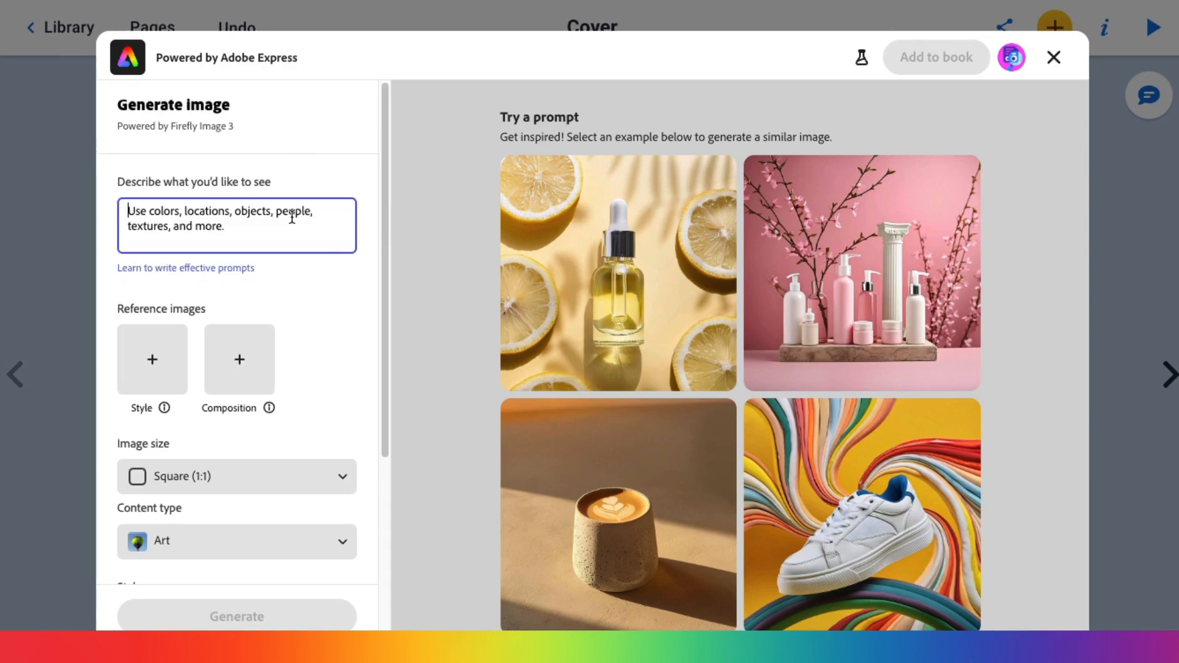
{"action": "type", "text": "a cabin on a"}
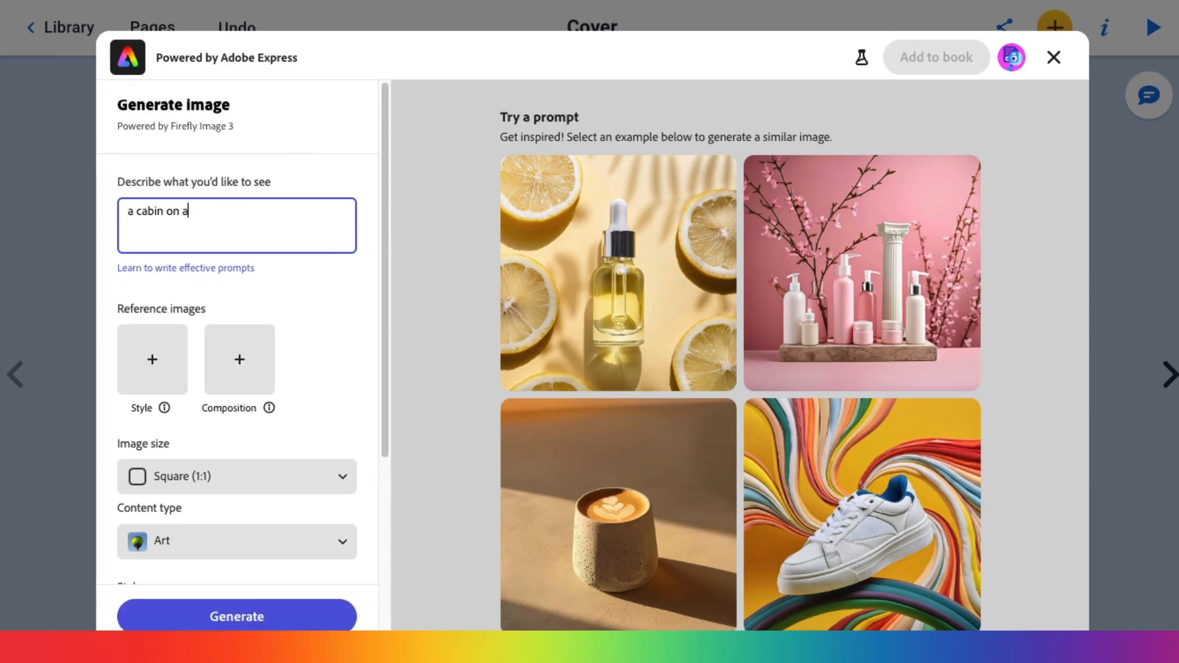
{"action": "type", "text": "snowy winter"}
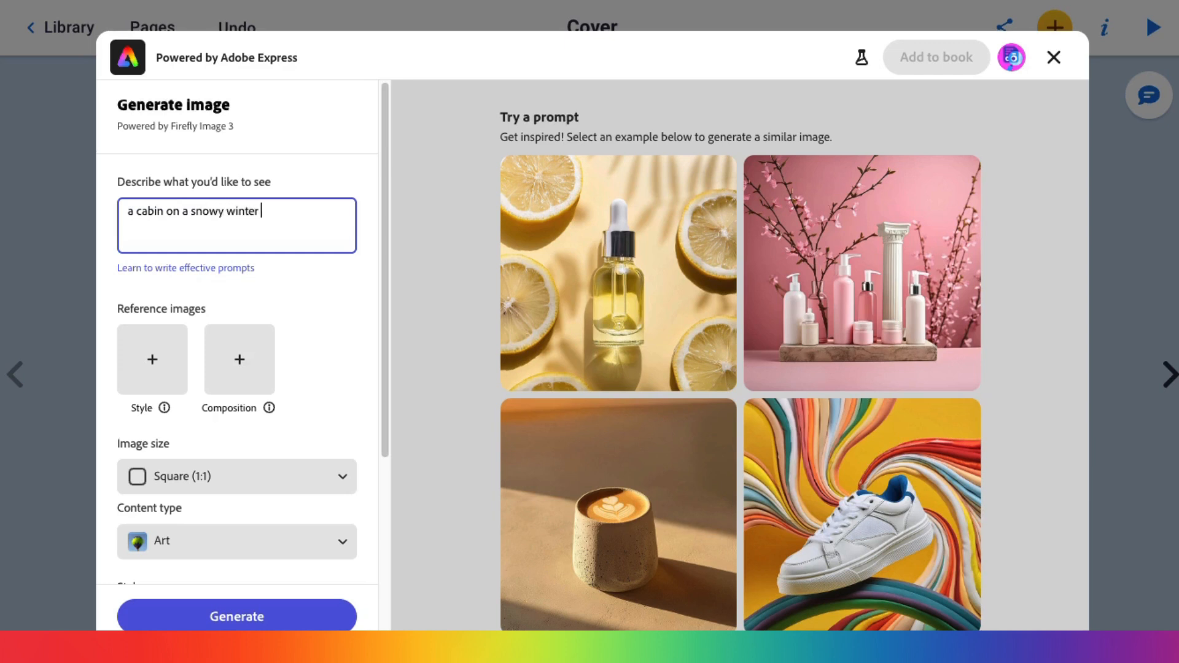
{"action": "type", "text": "night with a full"}
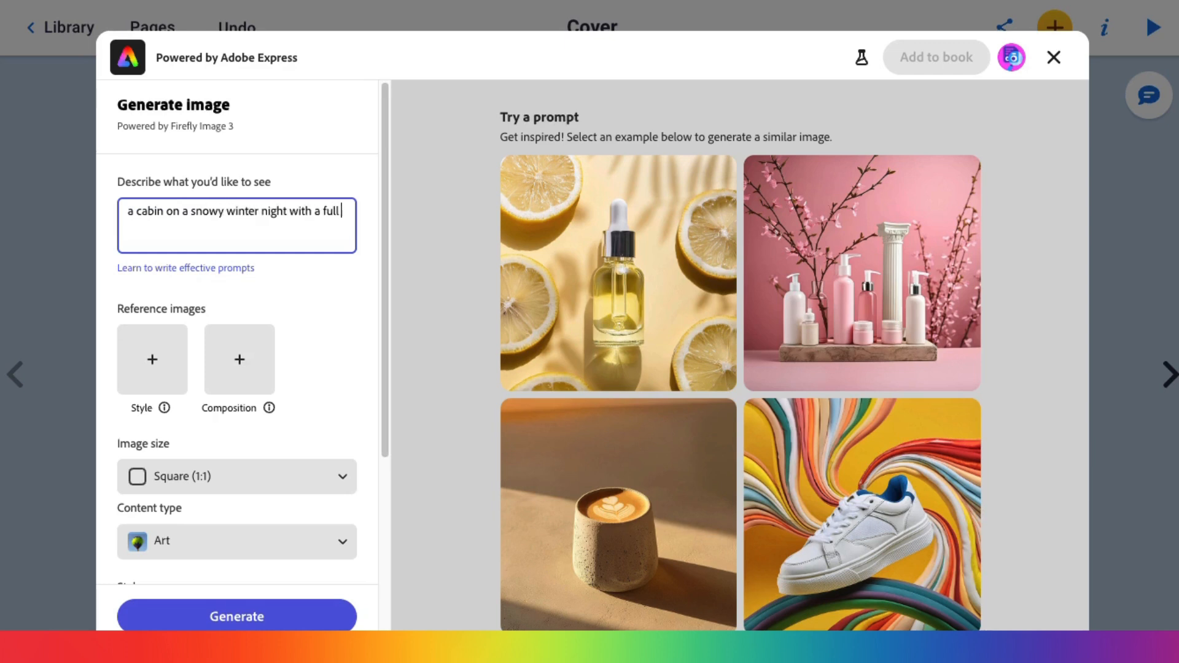
{"action": "type", "text": "moon and a w"}
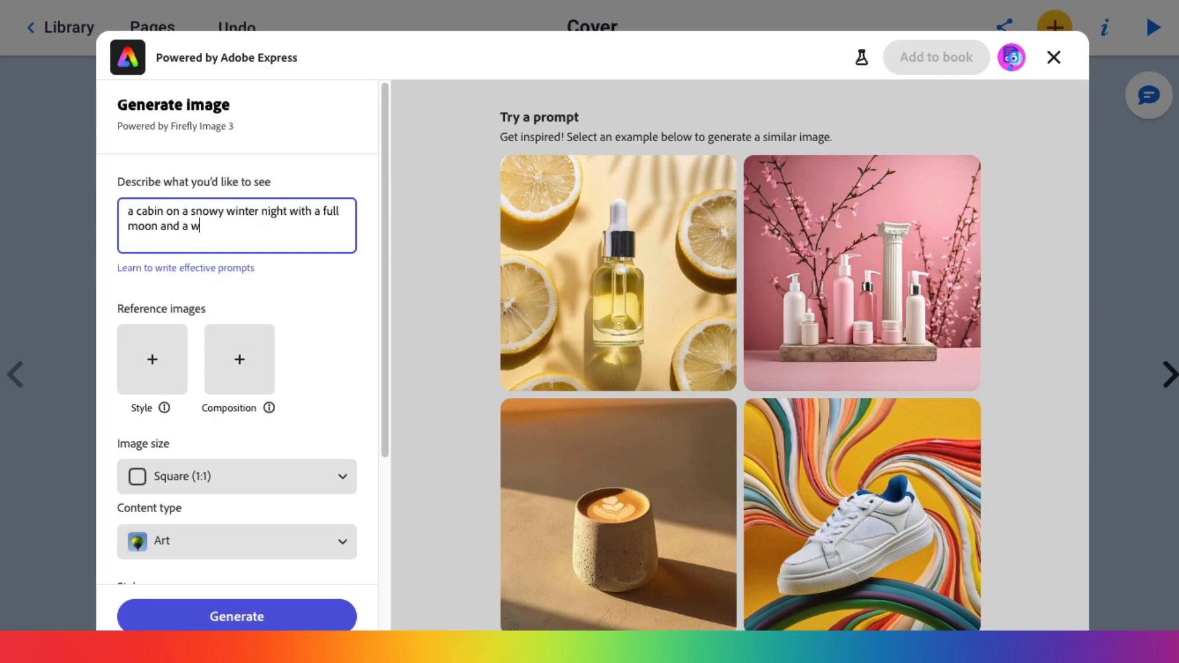
{"action": "type", "text": "olf"}
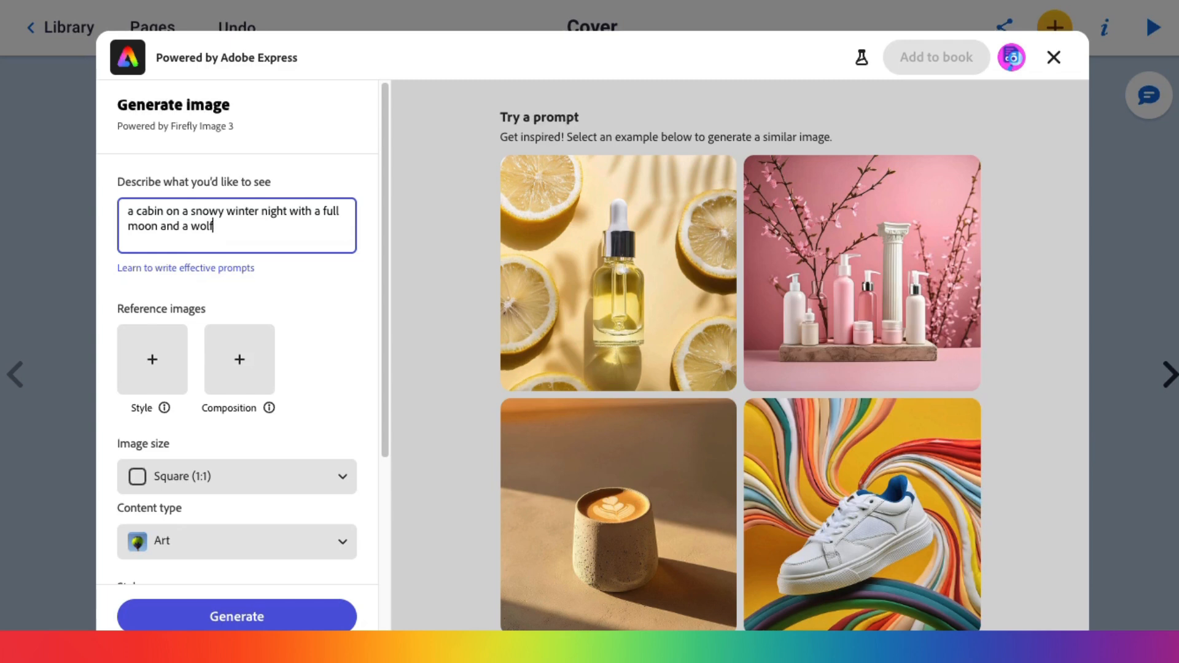
{"action": "mouse_move", "coordinate": [282, 617]}
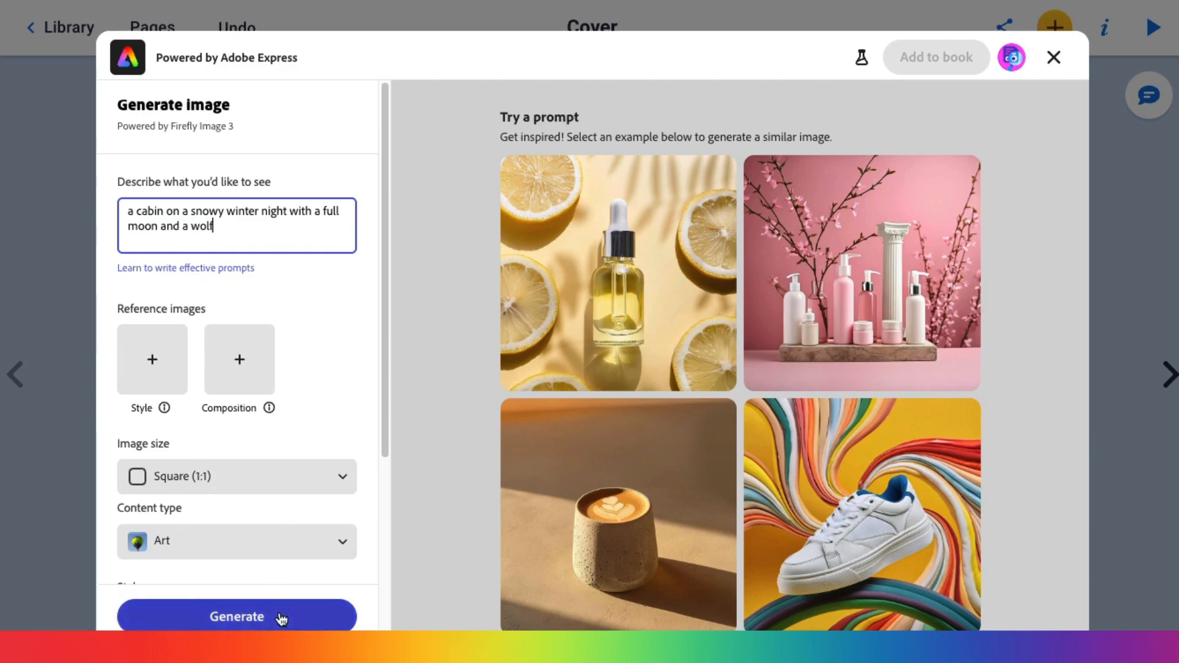
Generate the four results and select the top-right log cabin with one wolf.
{"action": "left_click", "coordinate": [236, 617]}
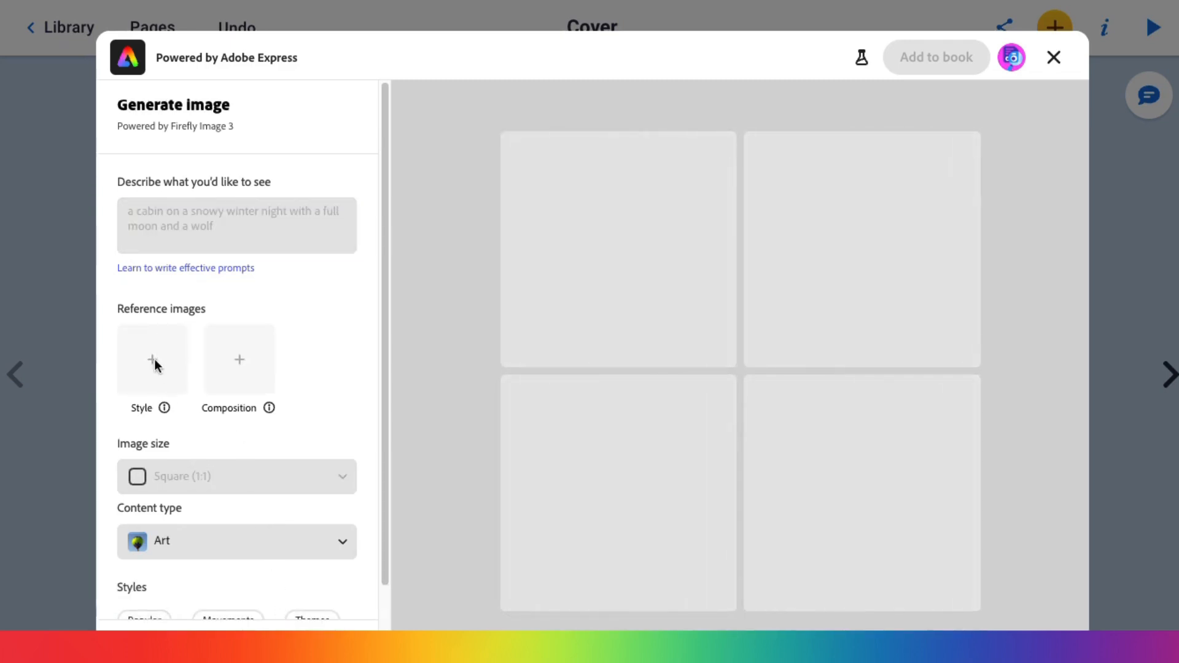
{"action": "mouse_move", "coordinate": [237, 436]}
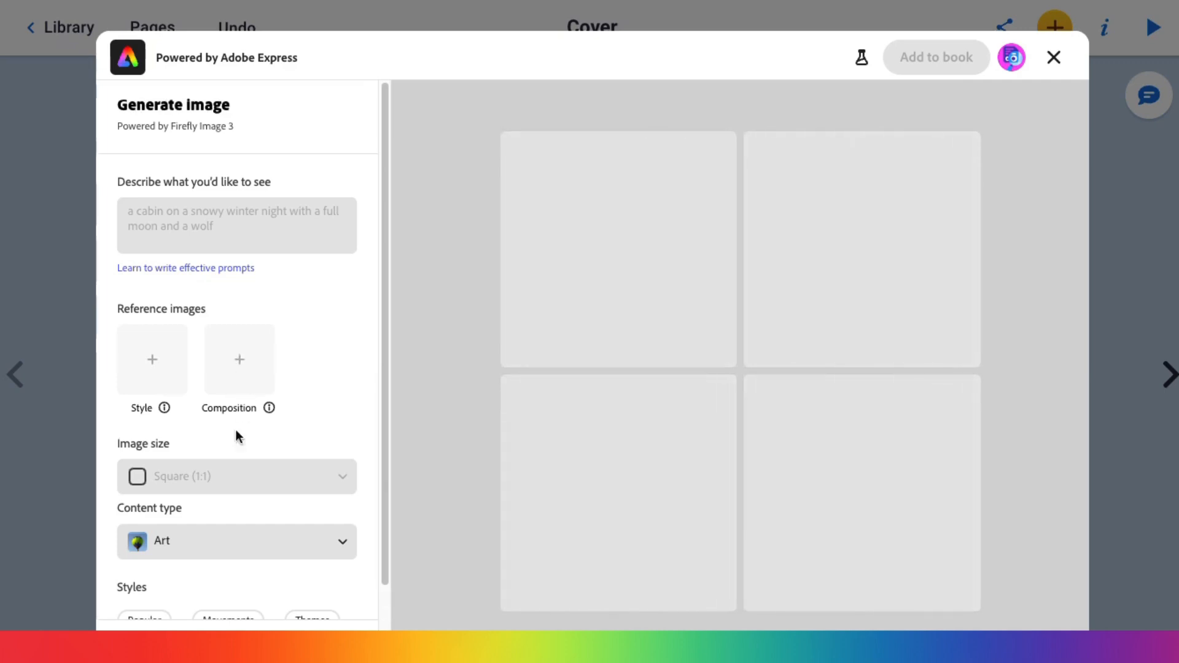
{"action": "mouse_move", "coordinate": [247, 545]}
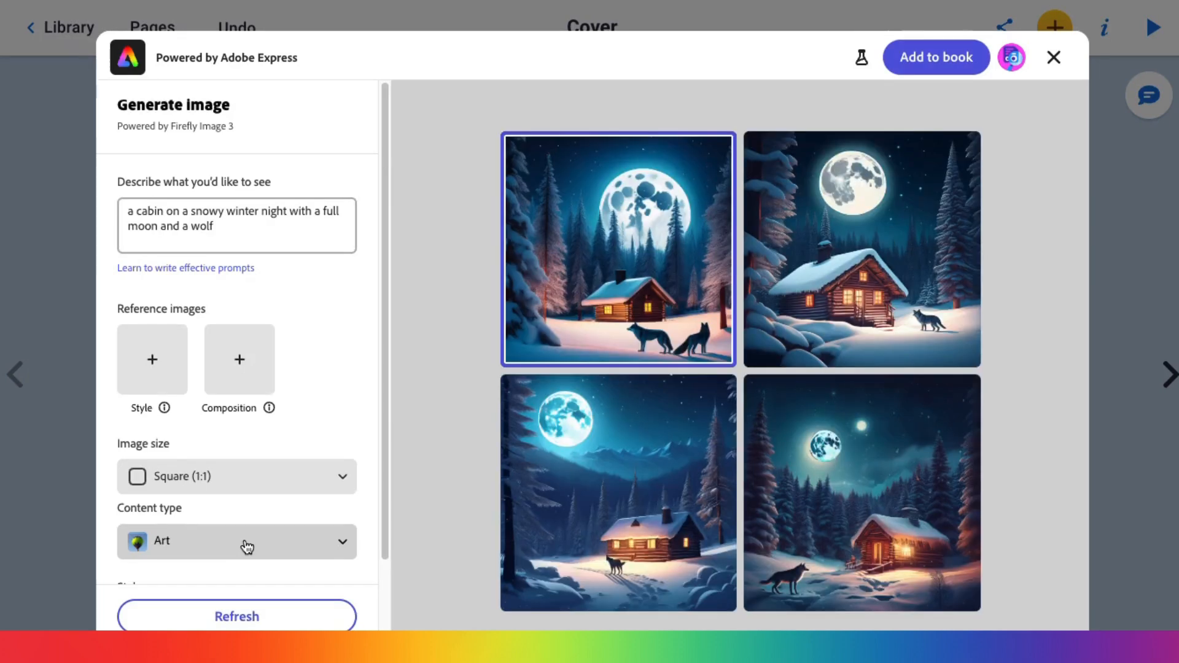
{"action": "mouse_move", "coordinate": [874, 304]}
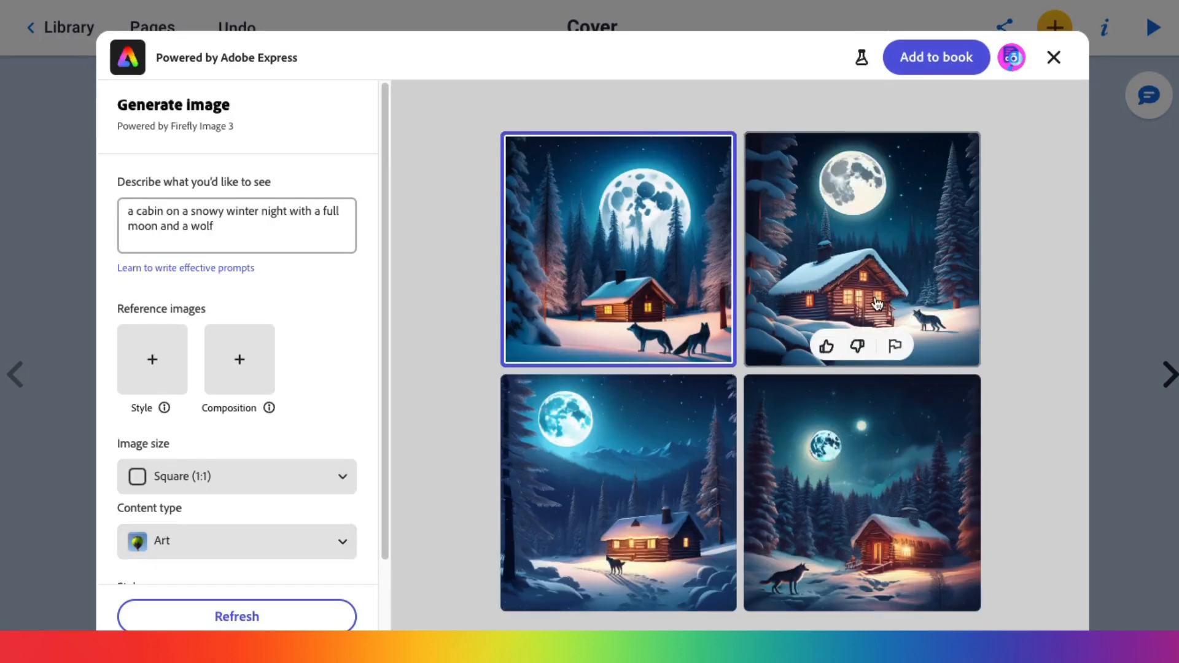
{"action": "mouse_move", "coordinate": [797, 546]}
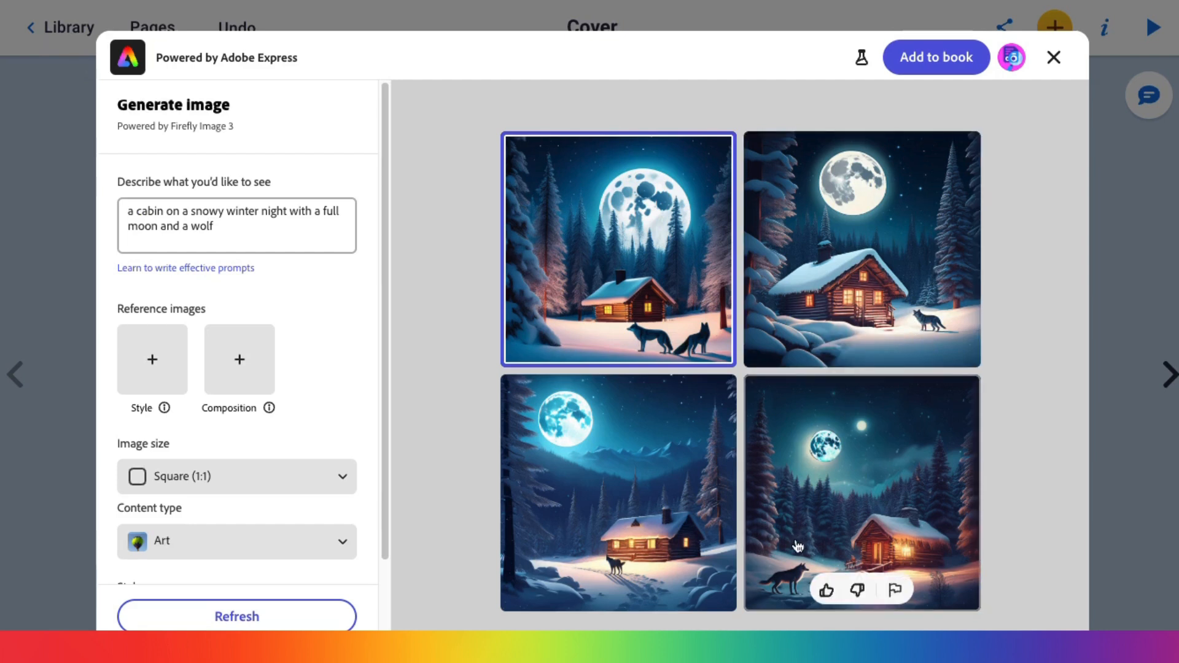
{"action": "mouse_move", "coordinate": [617, 339]}
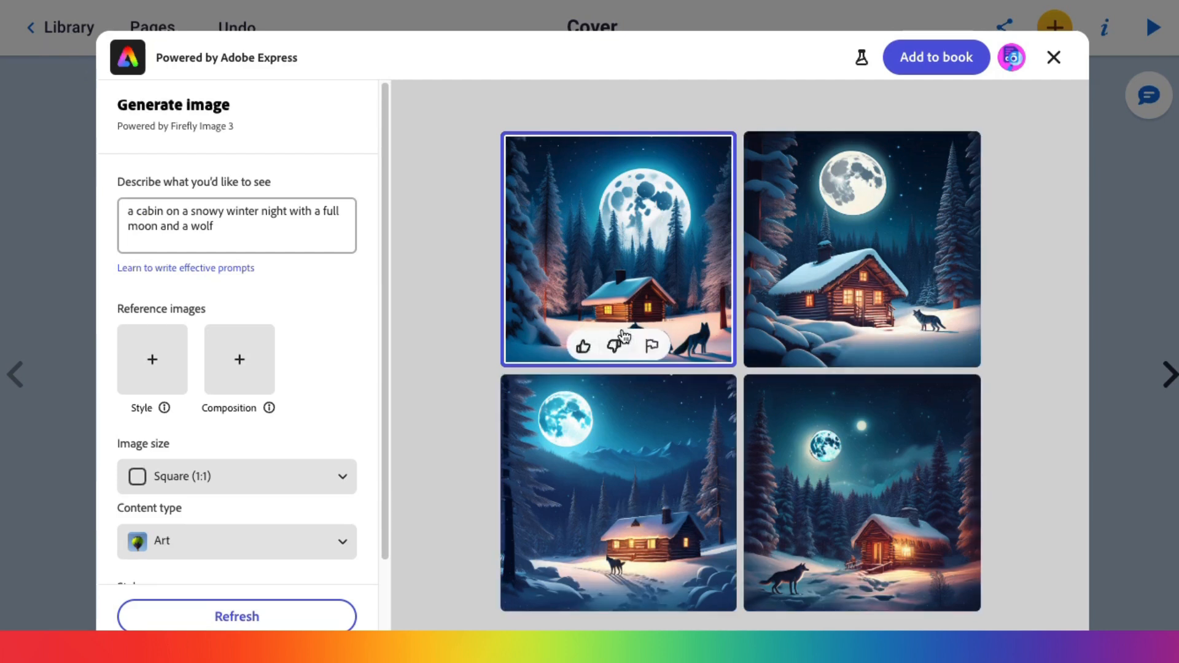
{"action": "mouse_move", "coordinate": [1016, 325]}
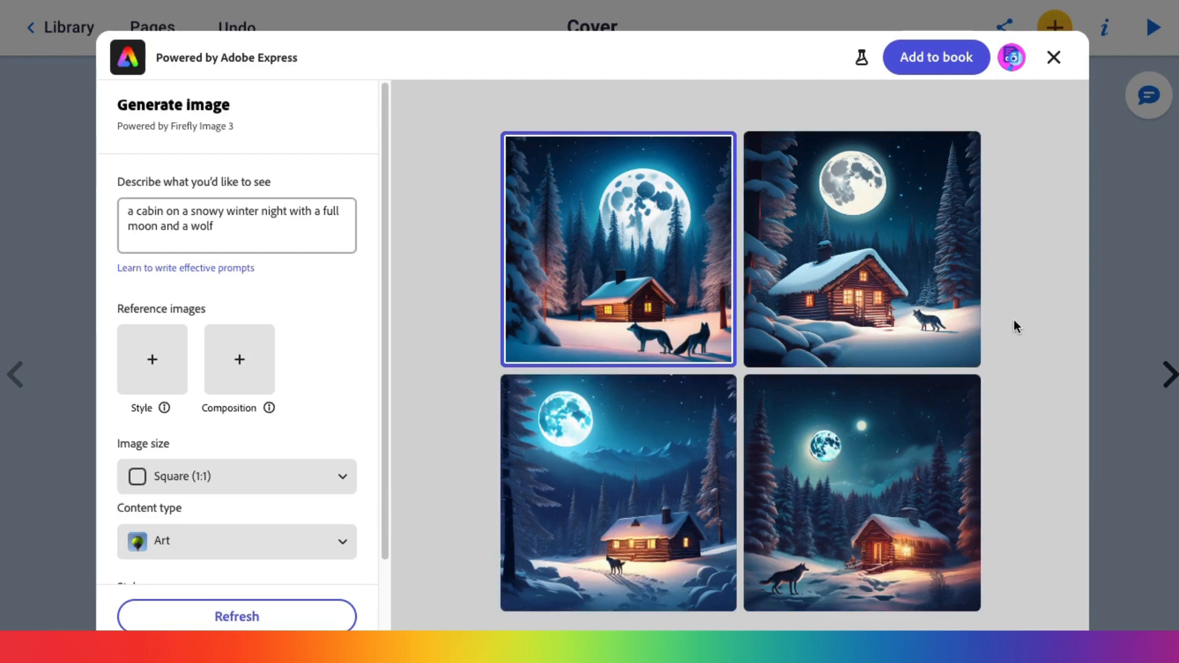
{"action": "mouse_move", "coordinate": [936, 330]}
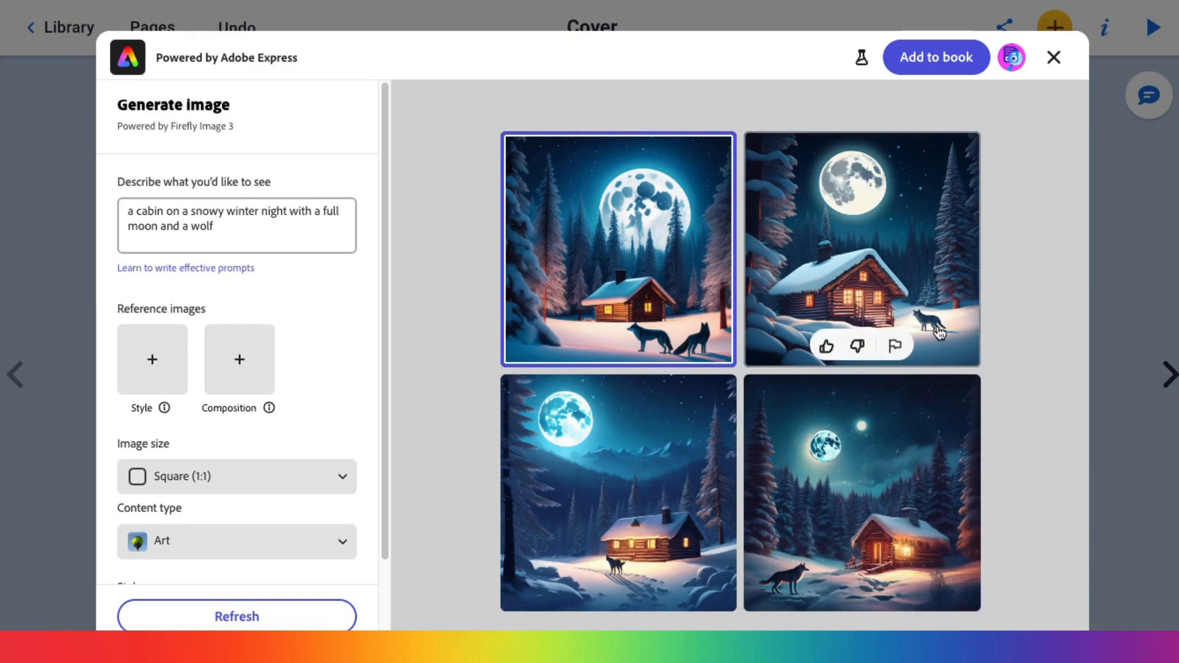
{"action": "left_click", "coordinate": [863, 250]}
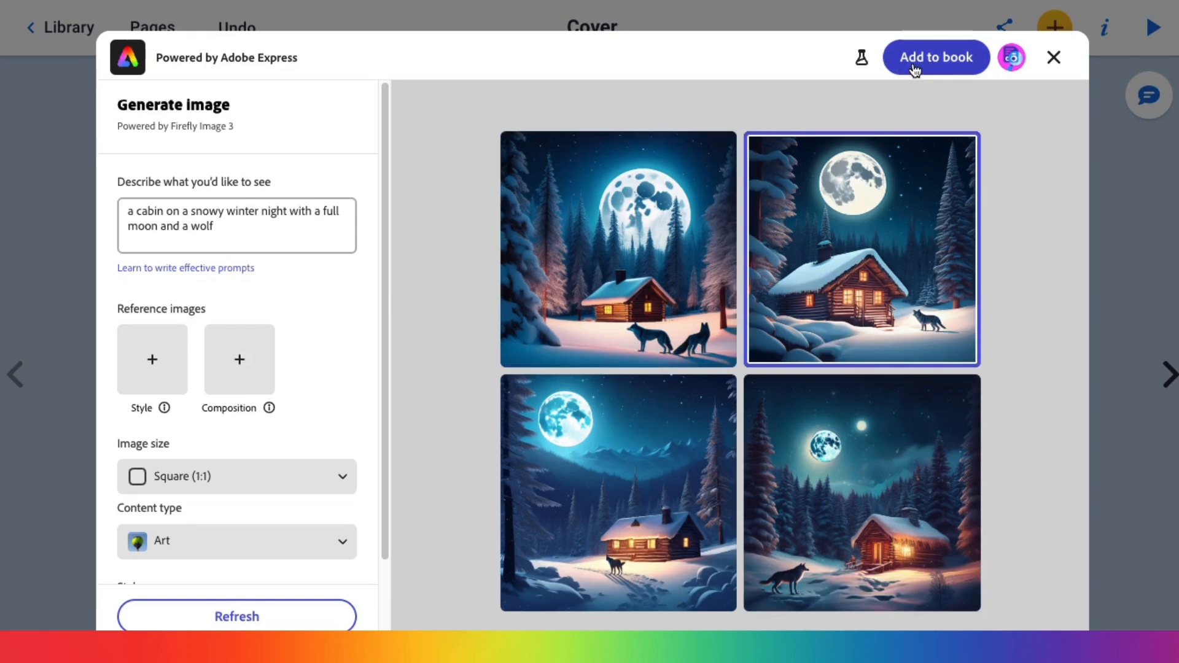
Add the chosen cabin-and-wolf image to the cover and show the Share menu.
{"action": "left_click", "coordinate": [937, 57]}
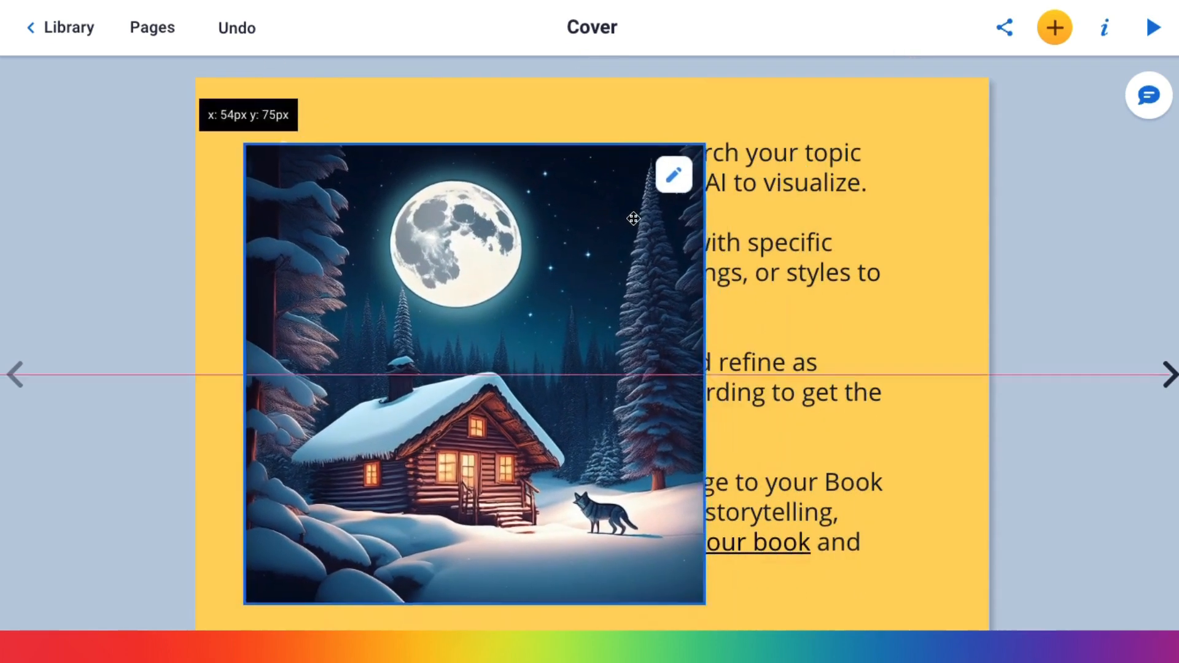
{"action": "left_click", "coordinate": [1004, 27]}
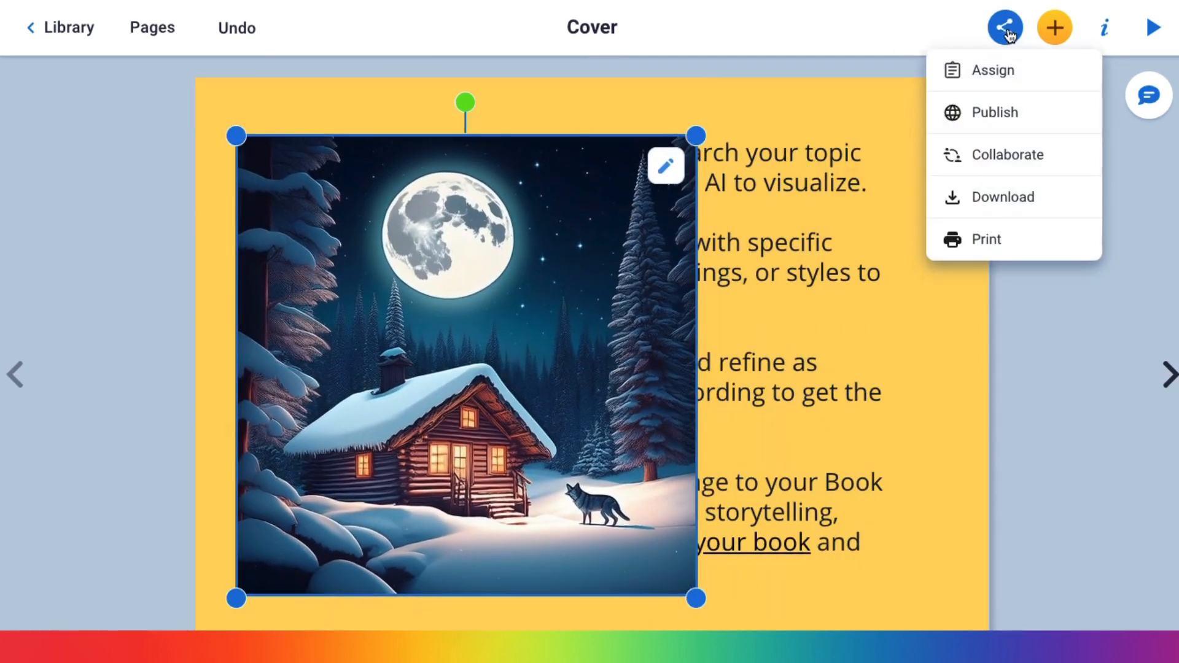
{"action": "mouse_move", "coordinate": [994, 112]}
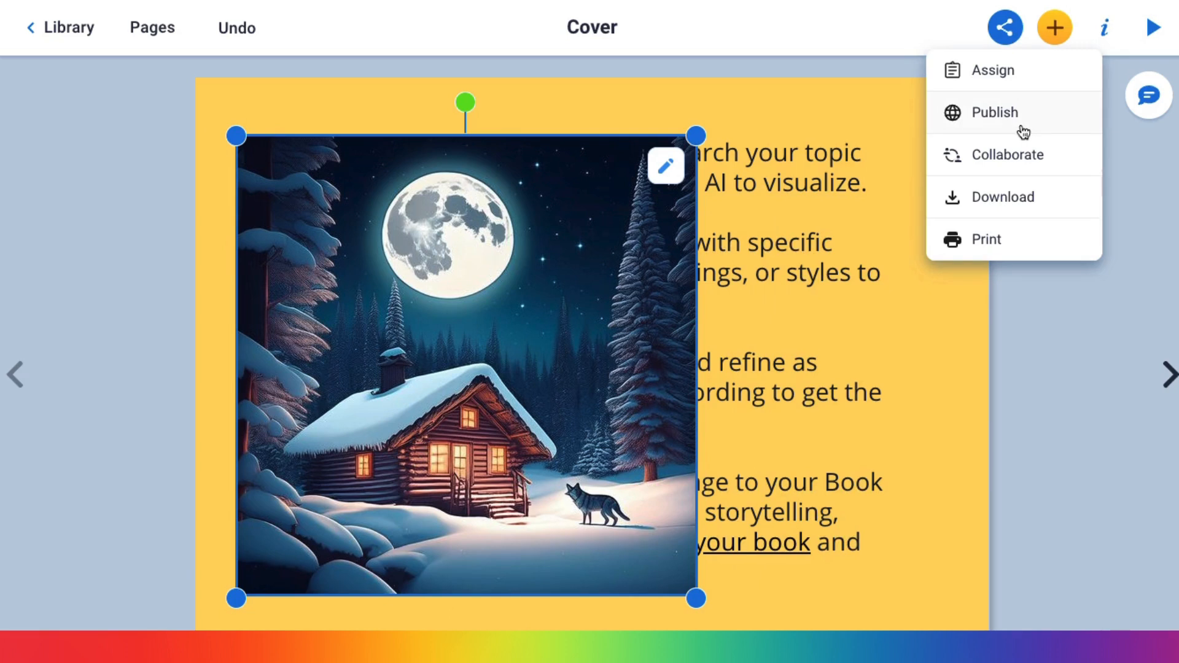